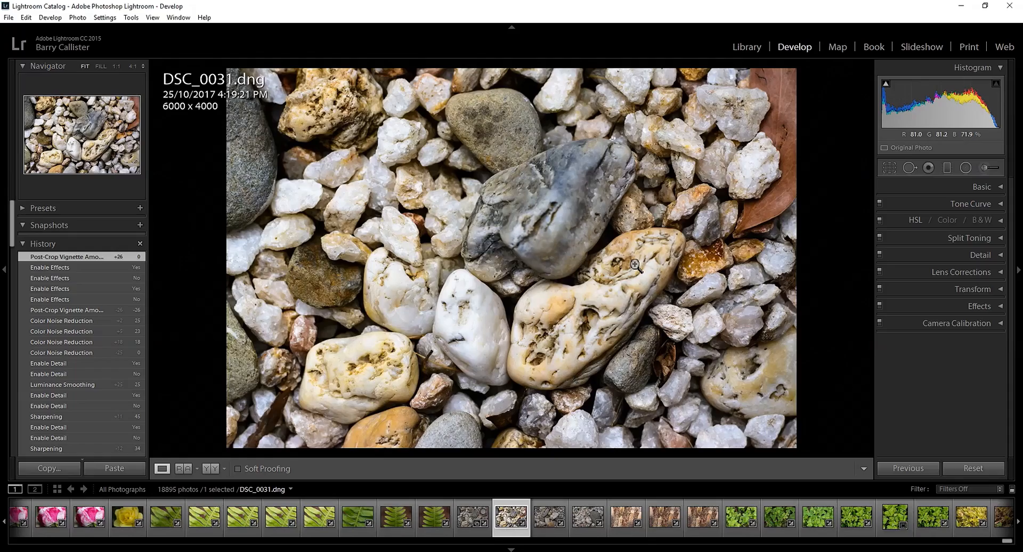
{"action": "mouse_move", "coordinate": [533, 177]}
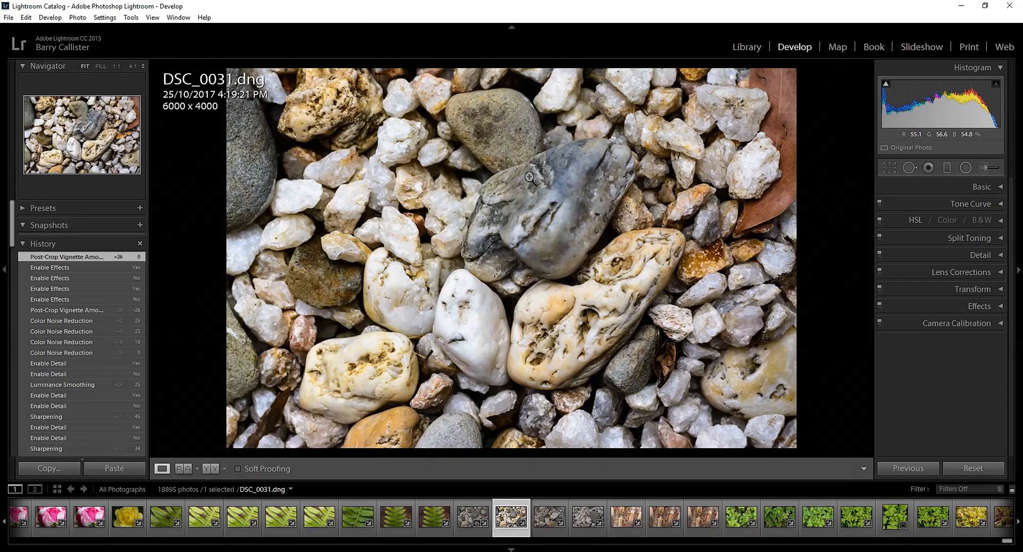
- View the pebble photo at 1:1 and pan across the stones to the grey speckled stone
{"action": "left_click", "coordinate": [532, 178]}
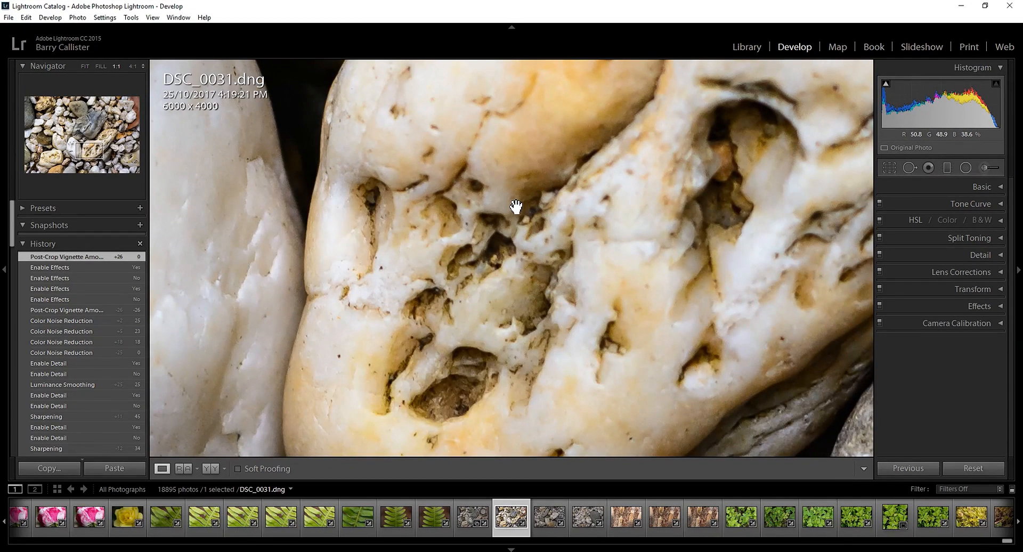
{"action": "left_click_drag", "start_coordinate": [515, 207], "coordinate": [660, 307]}
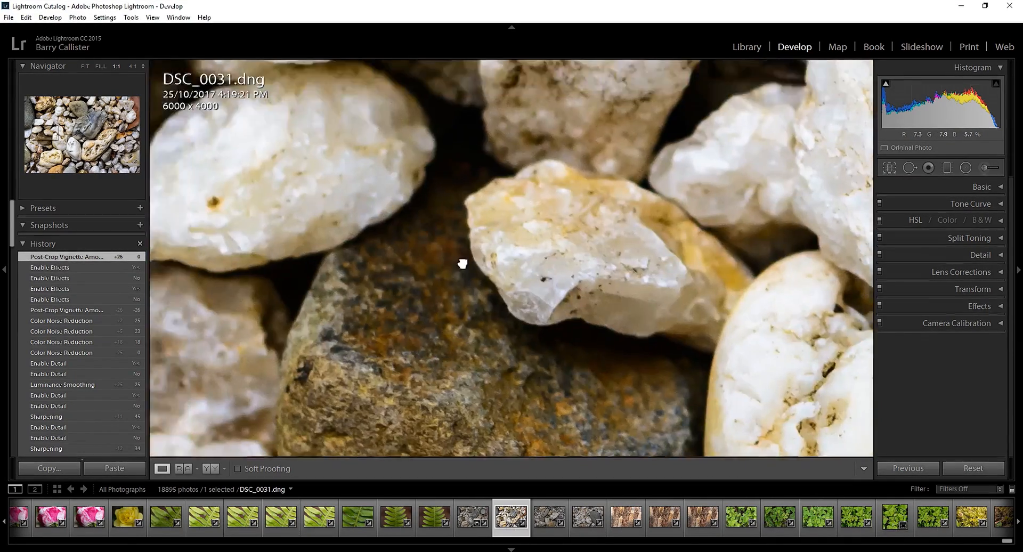
{"action": "left_click_drag", "start_coordinate": [463, 264], "coordinate": [607, 183]}
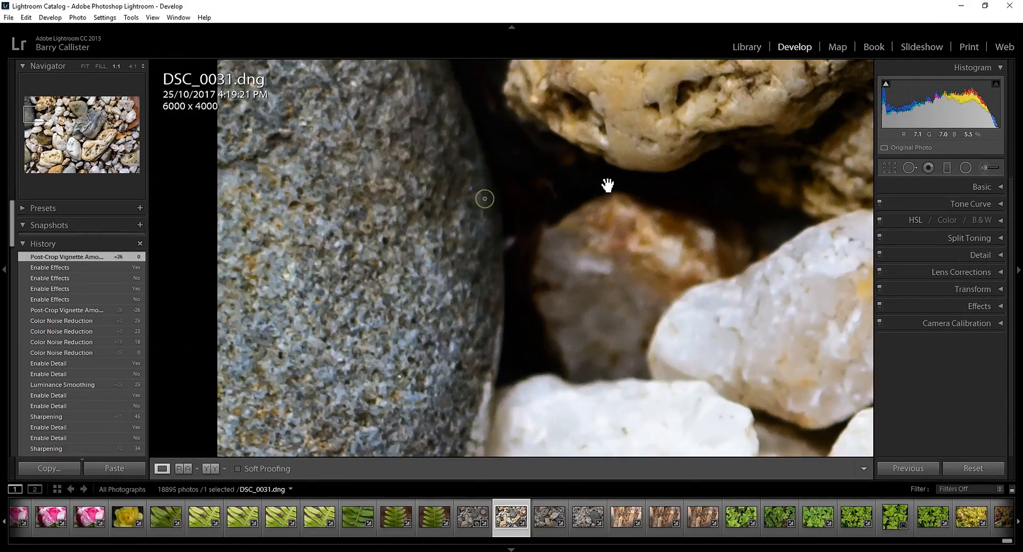
{"action": "left_click_drag", "start_coordinate": [607, 183], "coordinate": [447, 284]}
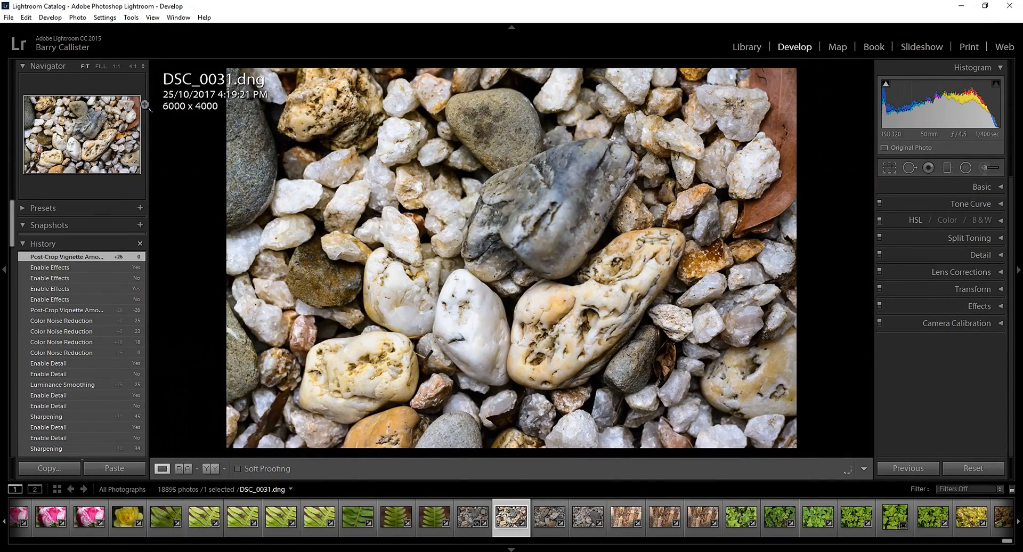
{"action": "mouse_move", "coordinate": [557, 240]}
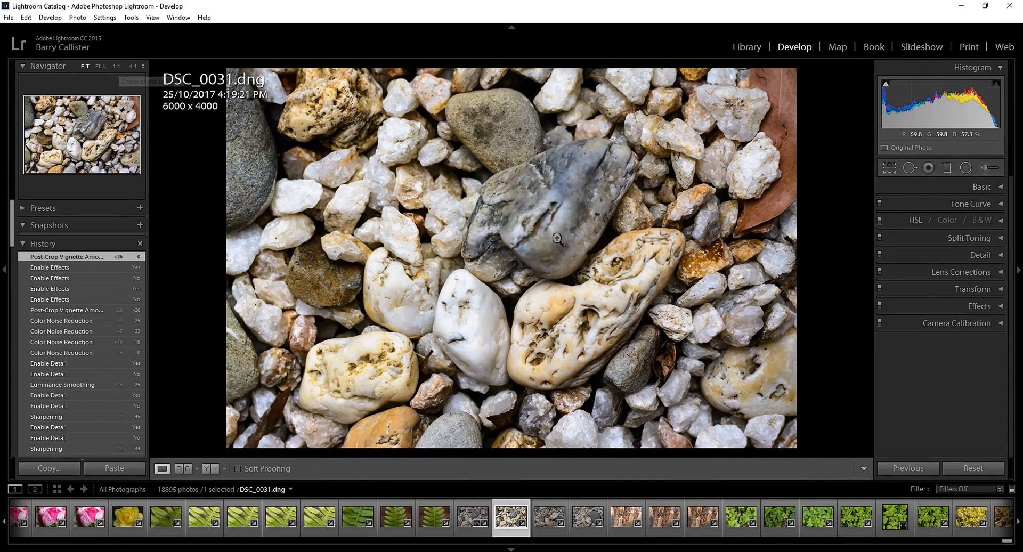
- Try 4:1 and Fit views, then return to 1:1 and pan over the quartz, white and speckled stones
{"action": "left_click", "coordinate": [558, 240]}
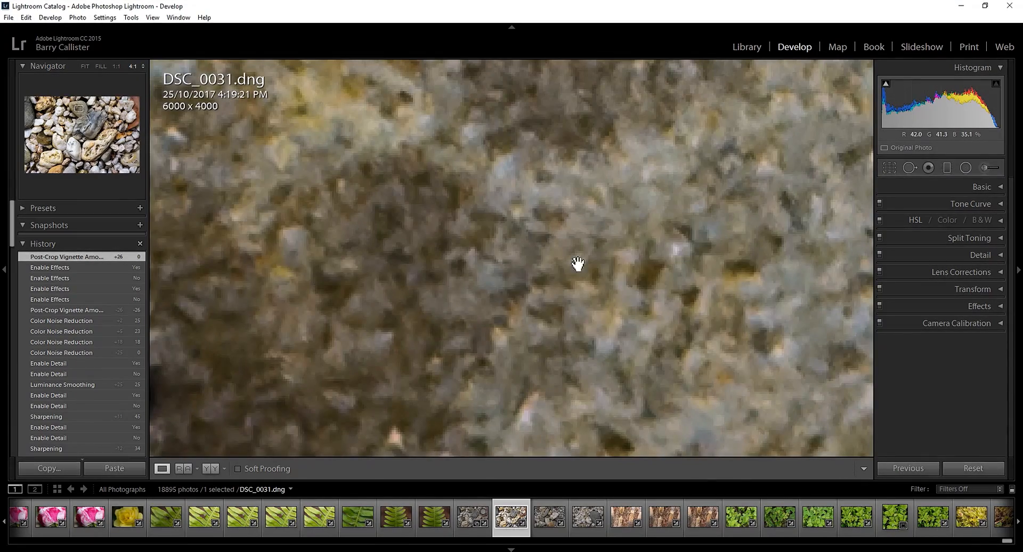
{"action": "left_click", "coordinate": [84, 67]}
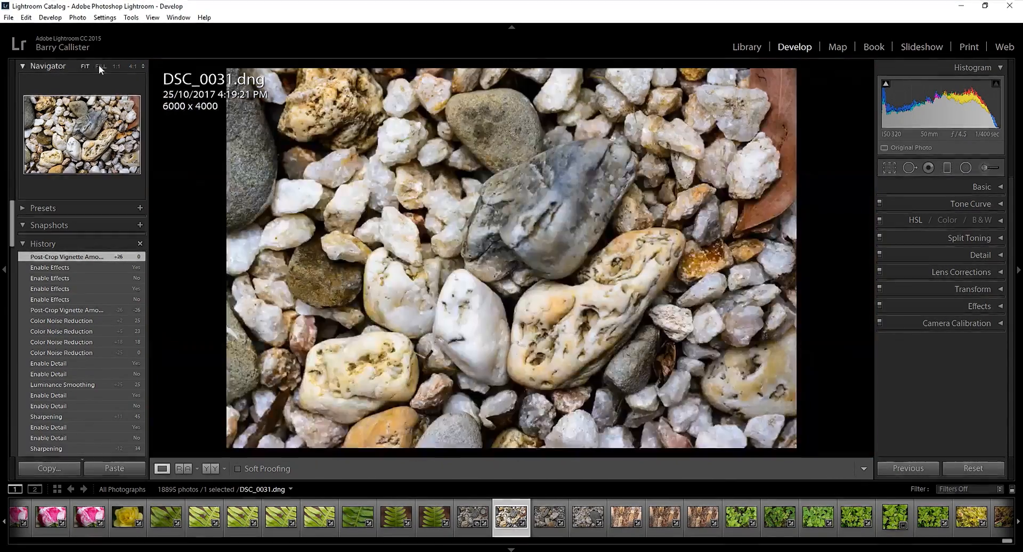
{"action": "left_click", "coordinate": [116, 67]}
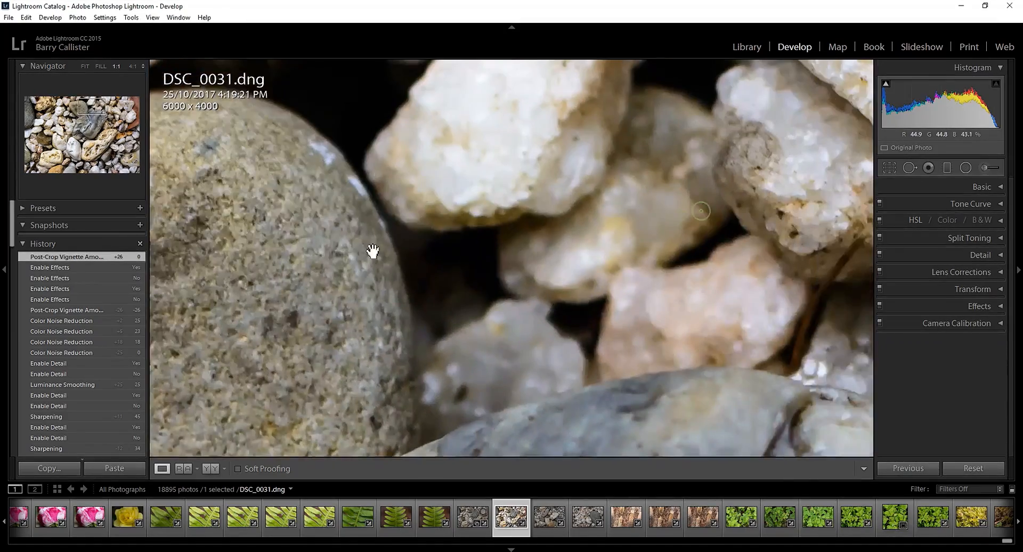
{"action": "left_click_drag", "start_coordinate": [374, 251], "coordinate": [525, 319]}
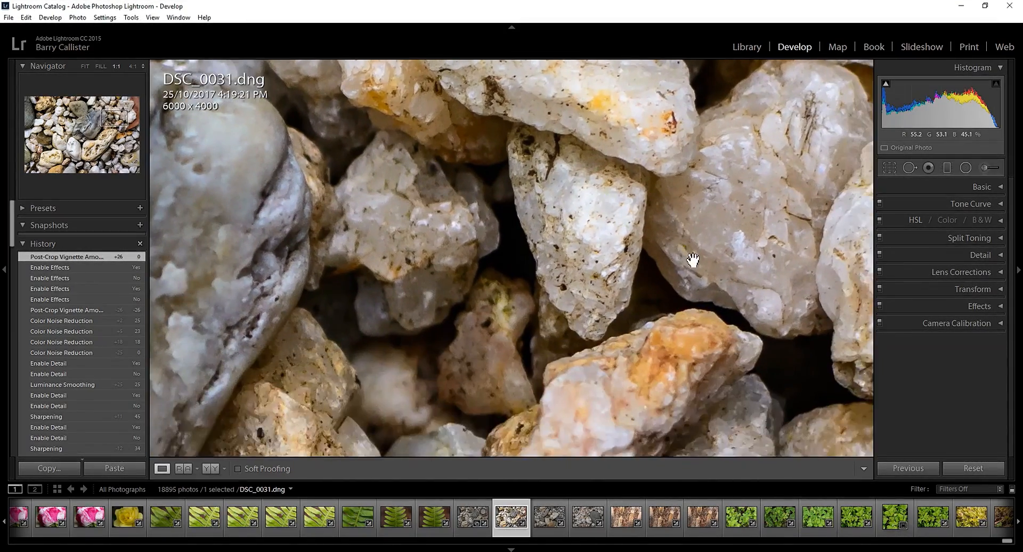
{"action": "left_click_drag", "start_coordinate": [692, 259], "coordinate": [356, 362]}
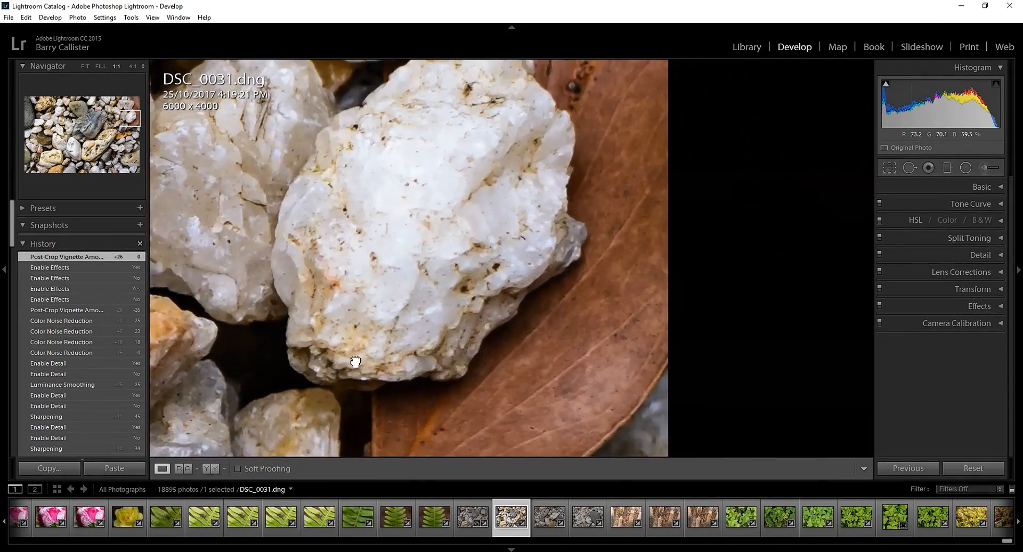
{"action": "left_click_drag", "start_coordinate": [355, 362], "coordinate": [668, 317]}
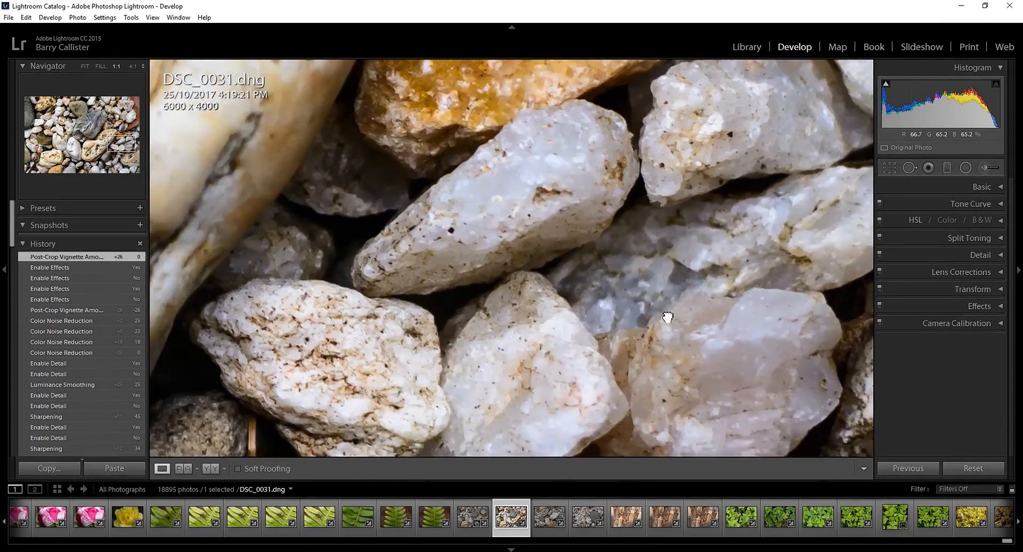
{"action": "left_click_drag", "start_coordinate": [668, 317], "coordinate": [514, 273]}
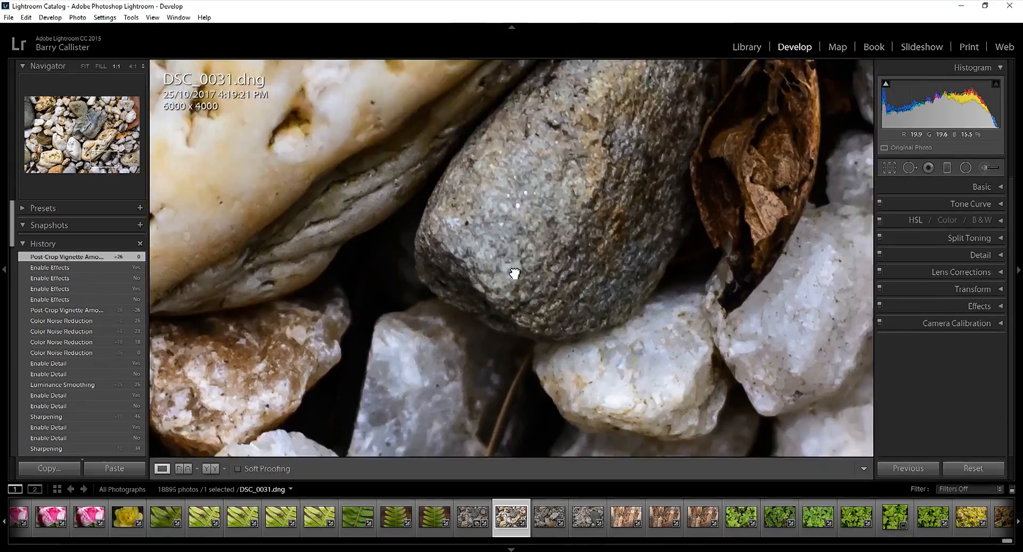